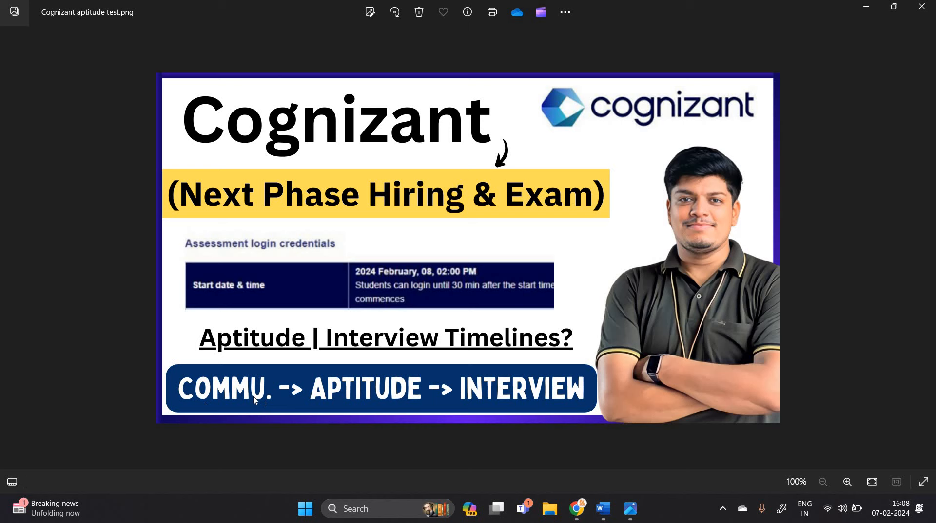
mouse_move(516, 347)
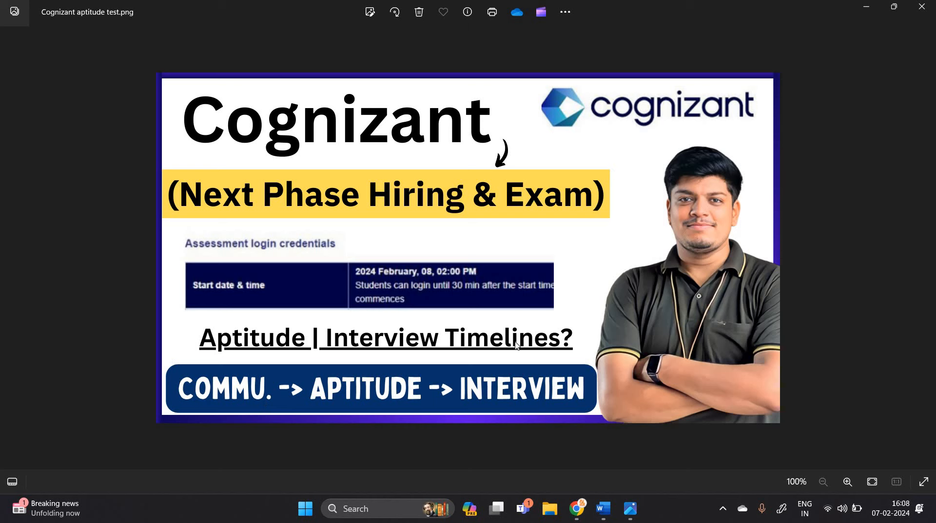
mouse_move(229, 325)
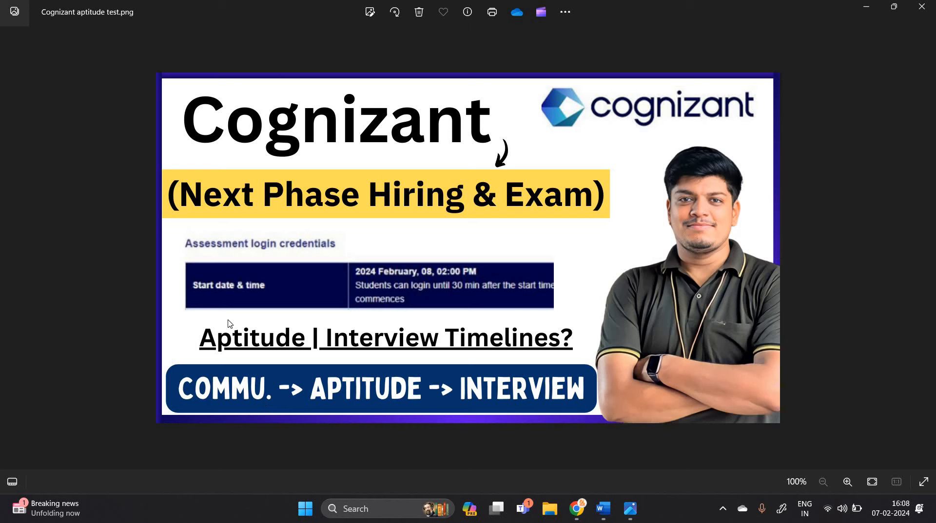
mouse_move(308, 310)
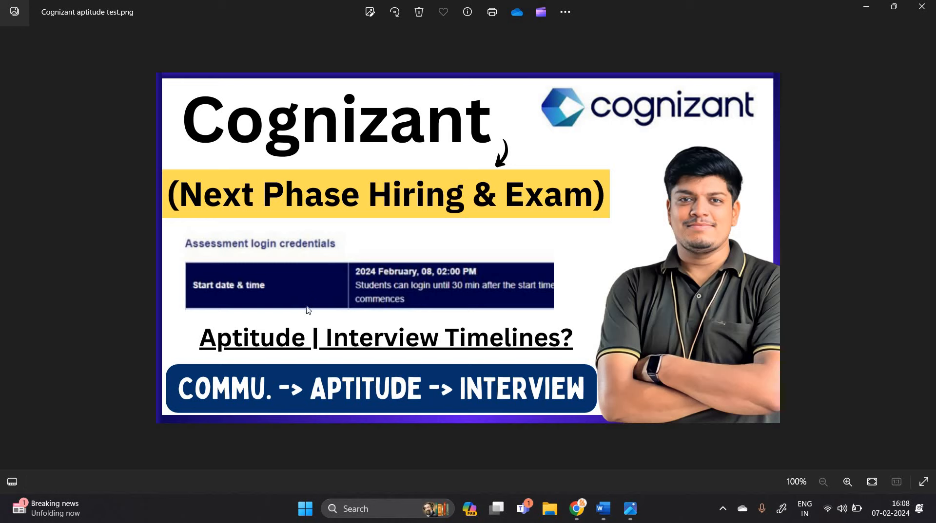
mouse_move(588, 509)
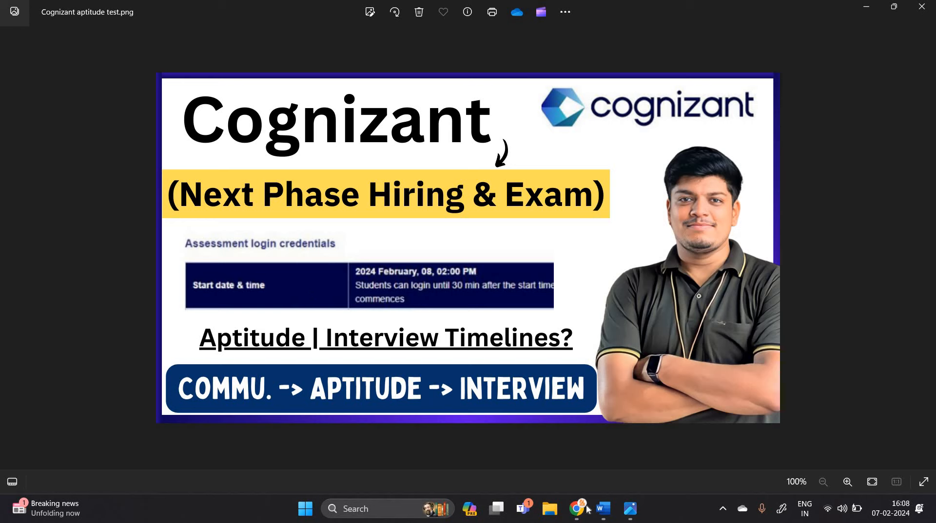
Bring up the Quantazone assessment video's comments on the engineer-trainee offer letter
left_click(576, 509)
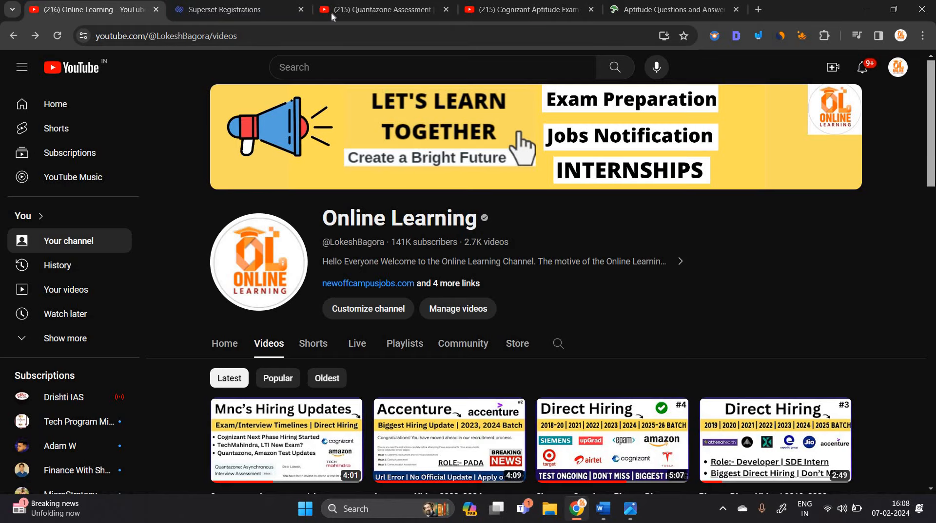
left_click(382, 9)
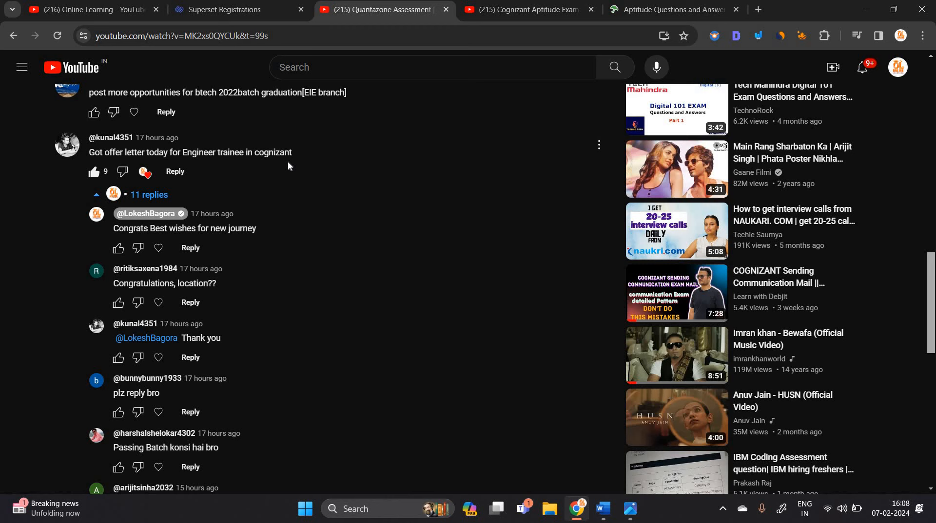
mouse_move(650, 505)
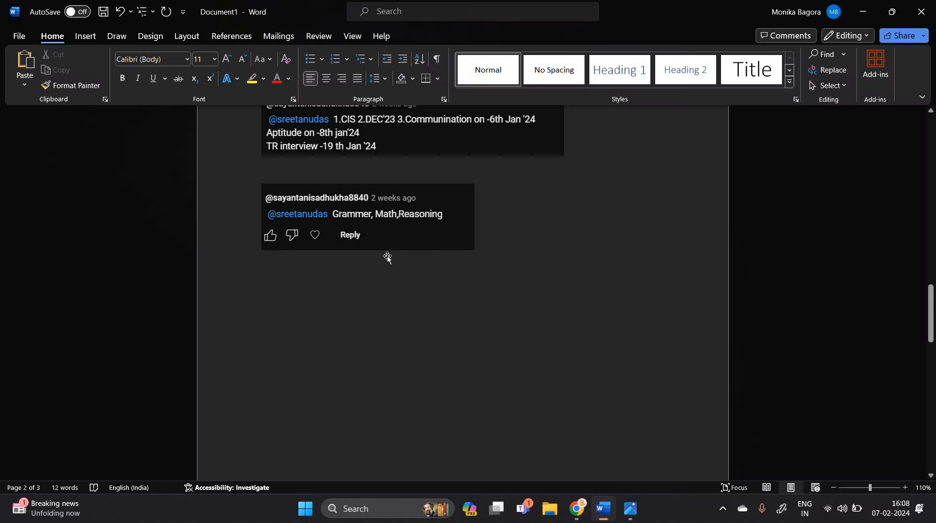
Scroll to the Cognizant invitation email and ready the green Draw pen for annotation
scroll("down", 3)
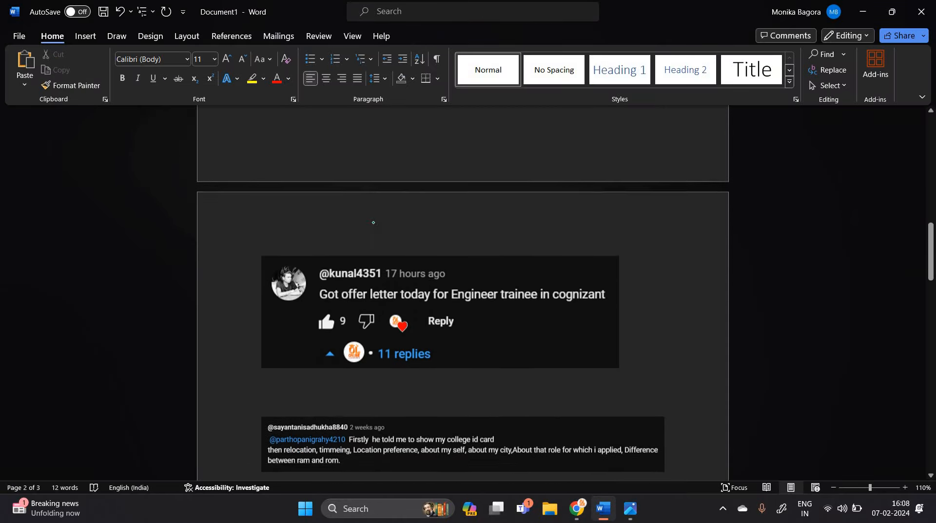
left_click(117, 37)
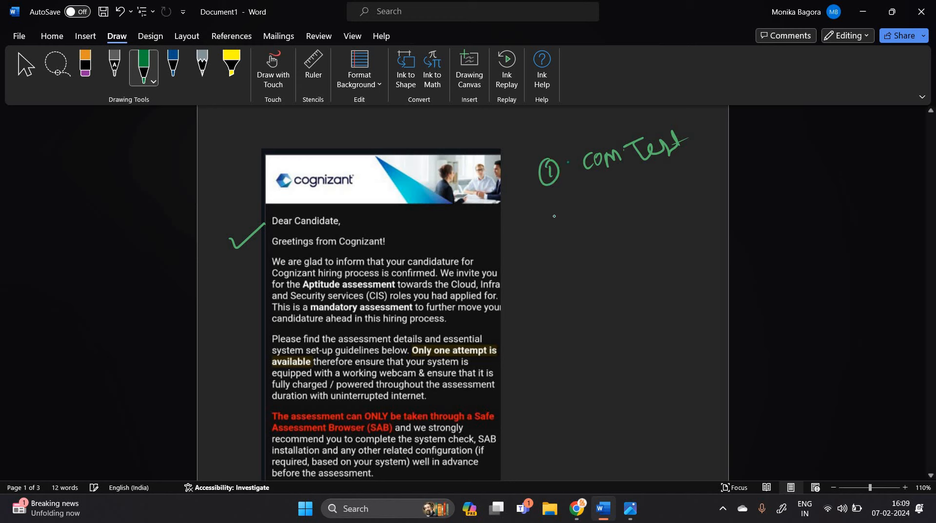
Handwrite '2. Aptitude' and '3. Interview TR/HR' in green ink below '1. com Test'
left_click_drag(540, 217, 614, 236)
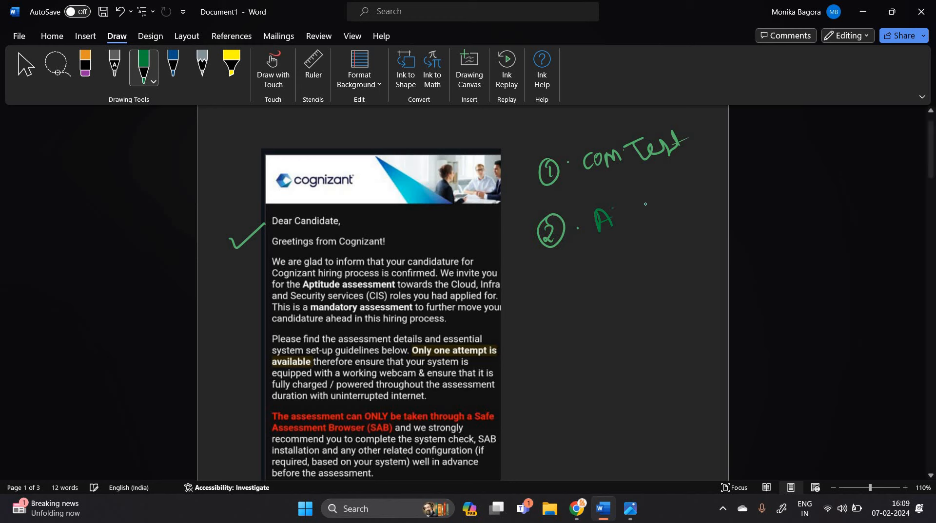
left_click_drag(603, 215, 680, 218)
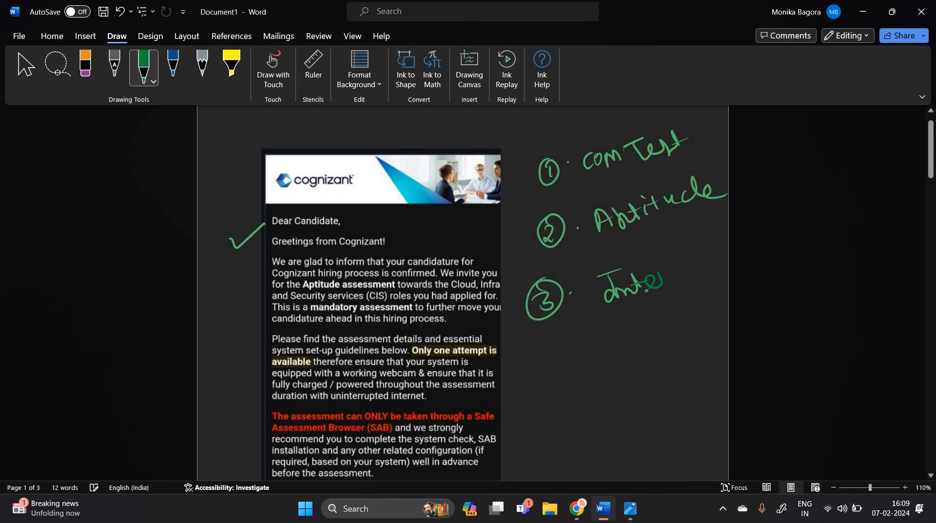
left_click_drag(657, 281, 722, 266)
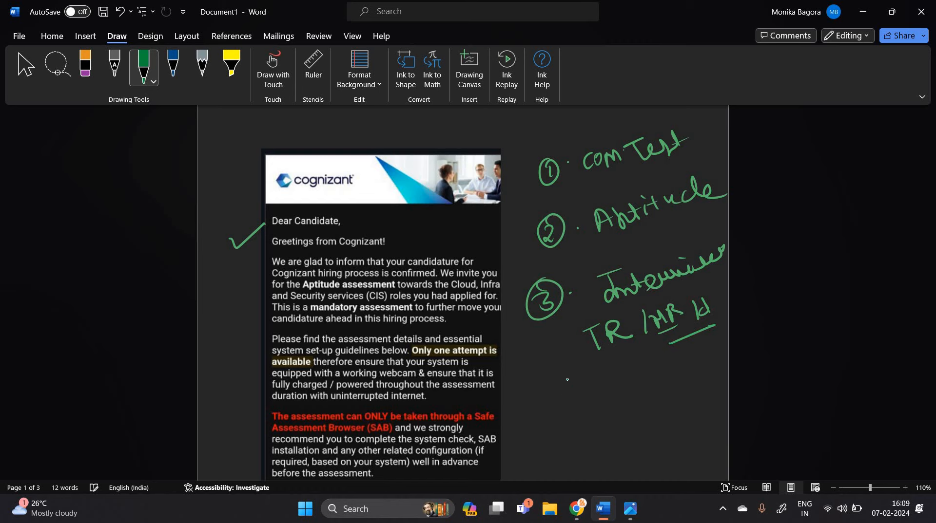
left_click_drag(558, 397, 648, 382)
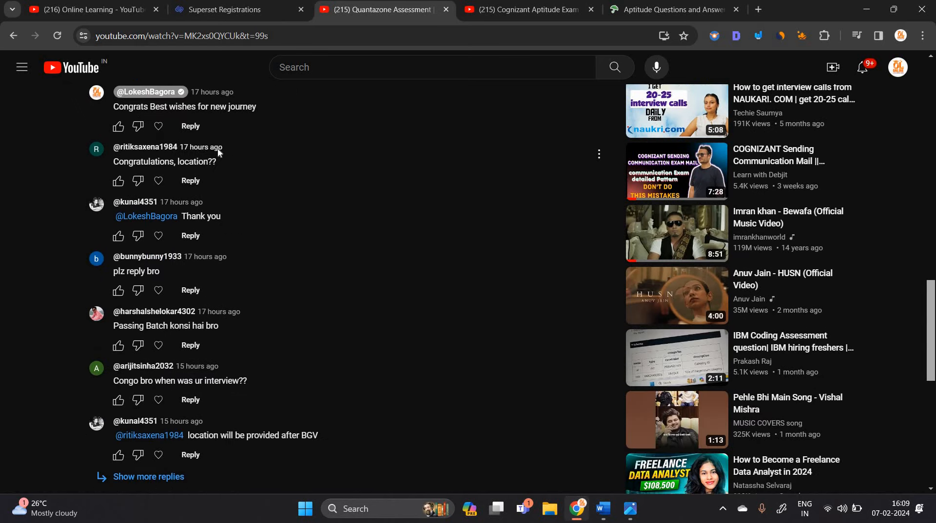
Browse the Cognizant Aptitude Exam Update video's comments on TR questions and aptitude pattern
scroll("down", 3)
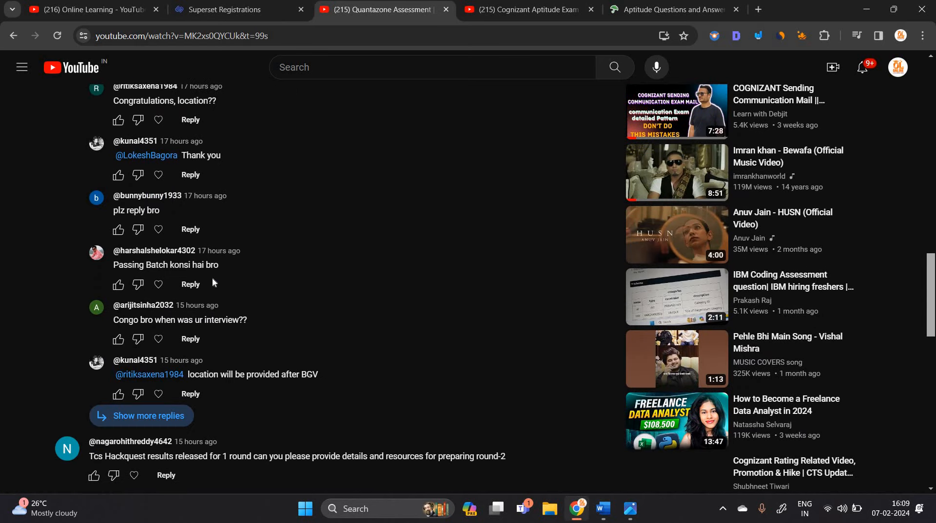
scroll("down", 3)
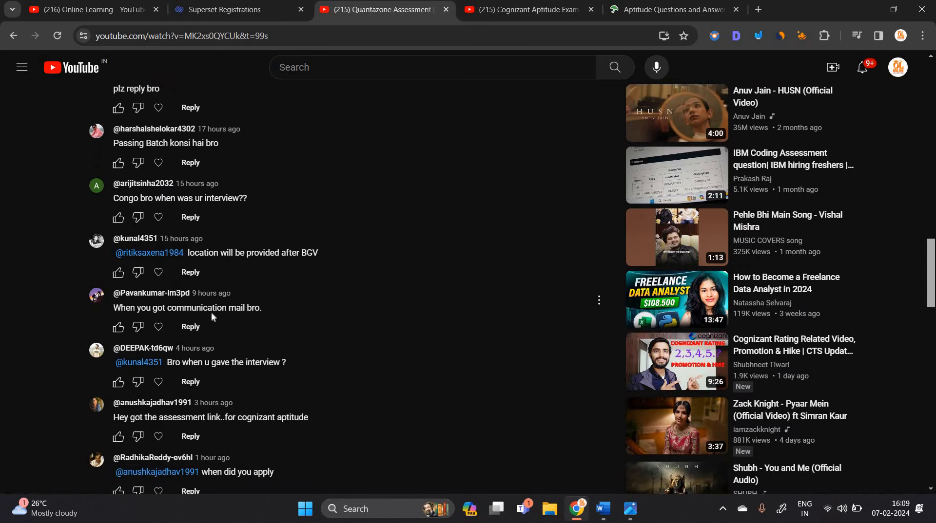
left_click(526, 10)
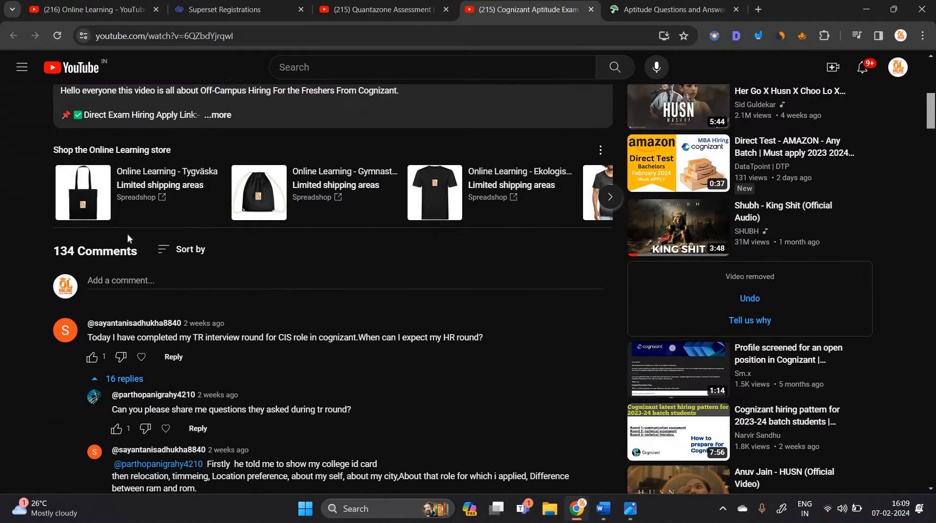
scroll("down", 3)
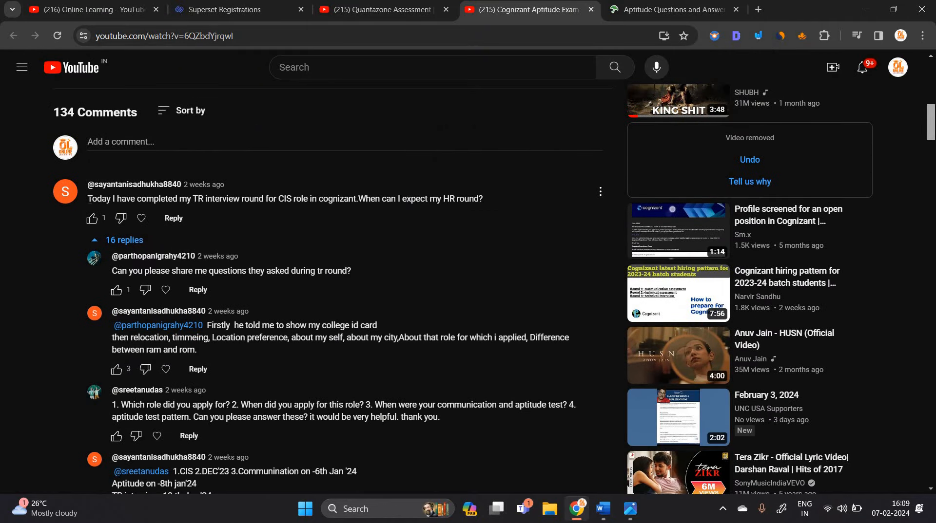
left_click_drag(88, 199, 277, 199)
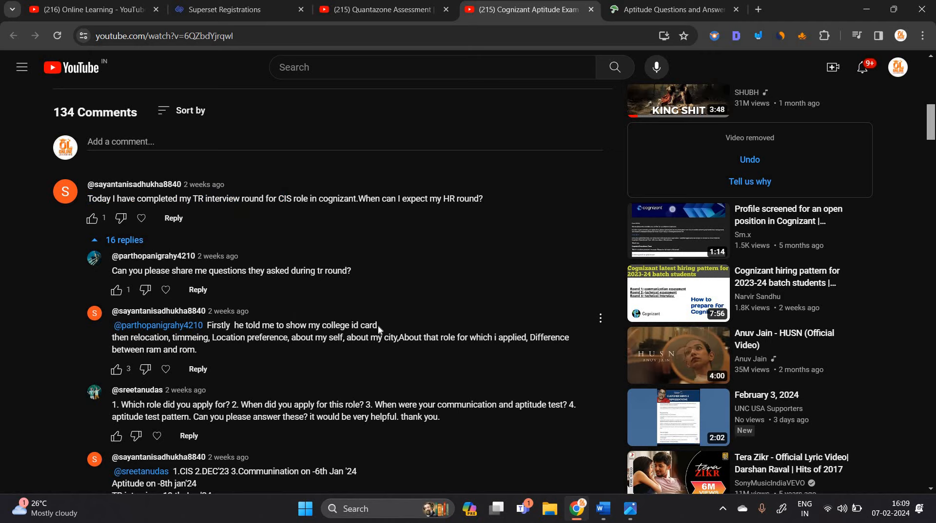
scroll("down", 3)
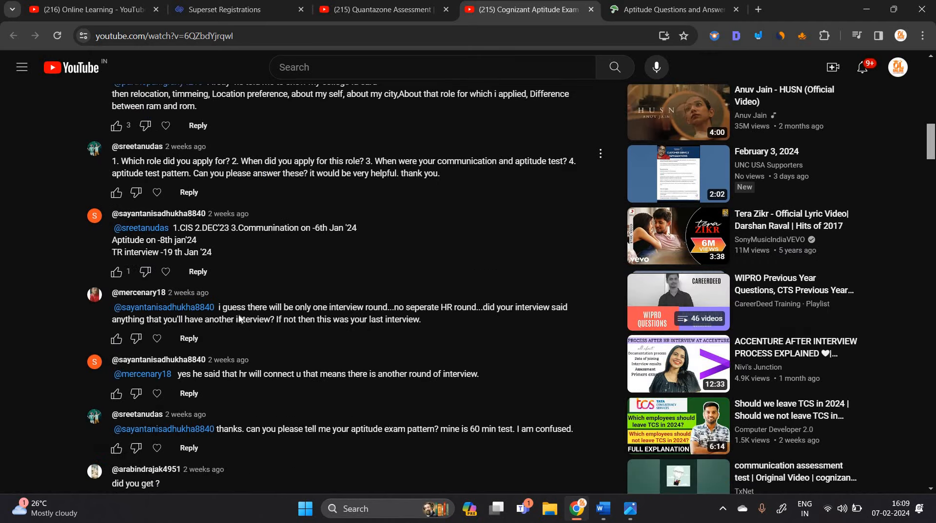
scroll("down", 3)
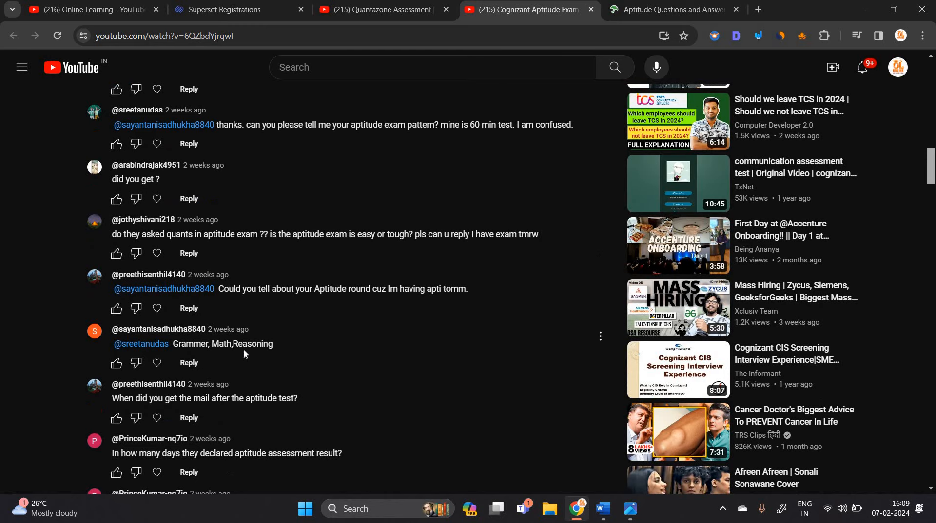
mouse_move(253, 357)
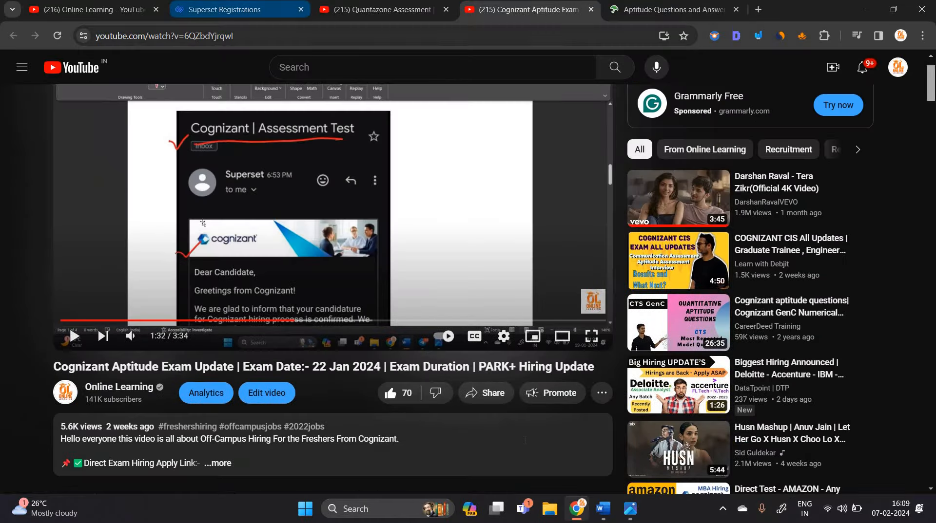
Return to the Word document at the login credentials image and four-round list
left_click(600, 509)
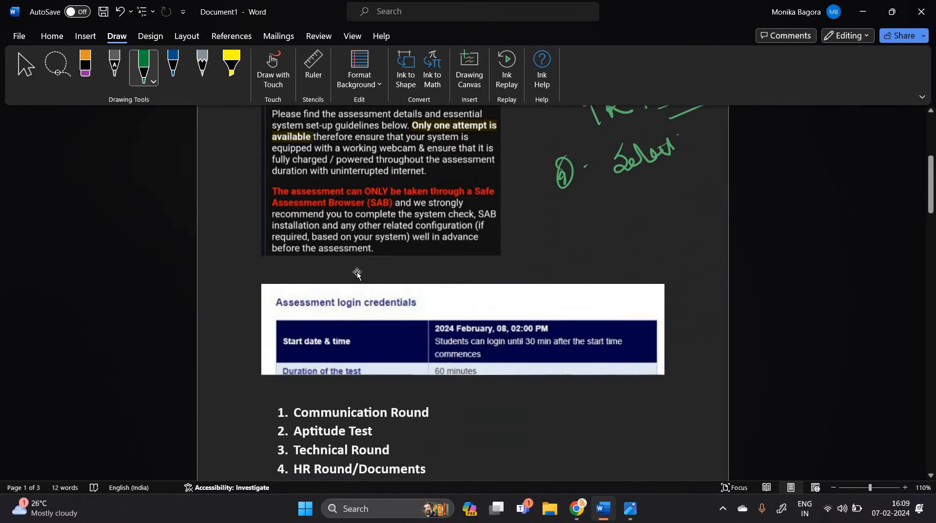
scroll("down", 3)
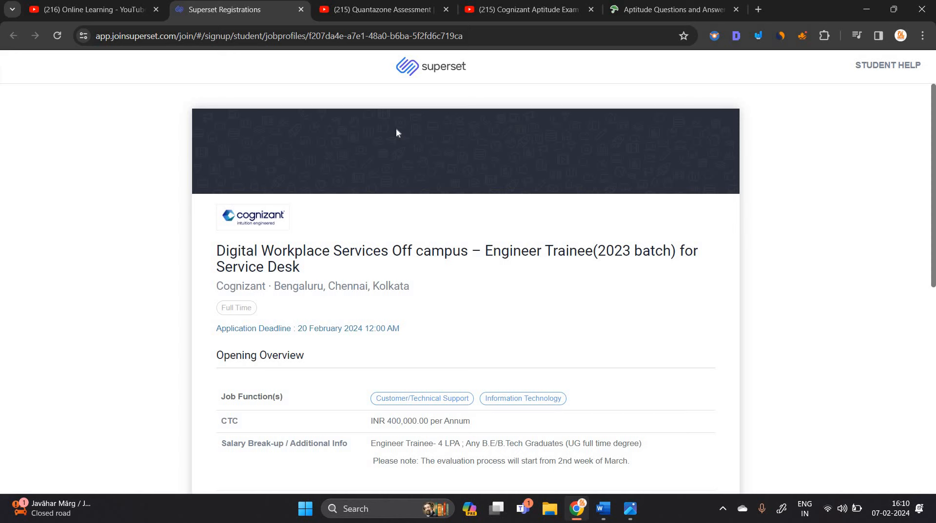
mouse_move(270, 231)
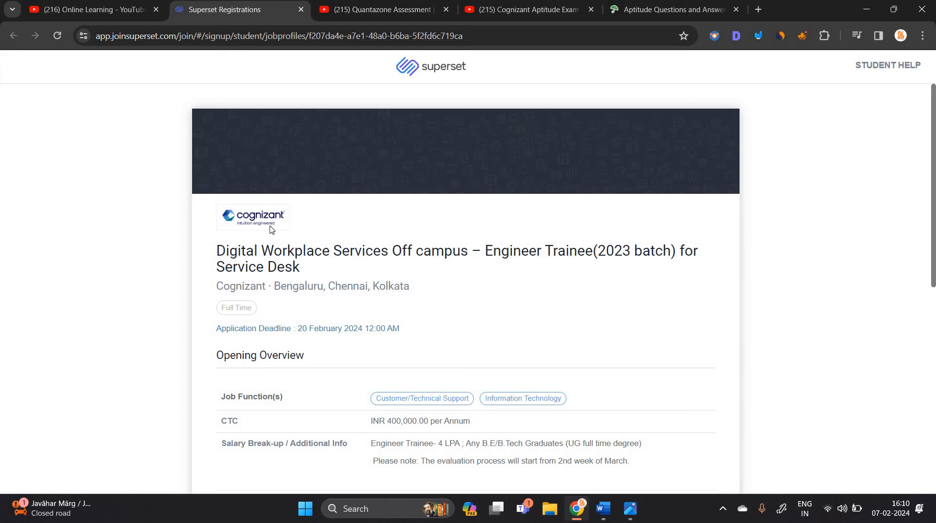
Scroll the Superset Cognizant Engineer Trainee listing to its Job Description section
scroll("down", 3)
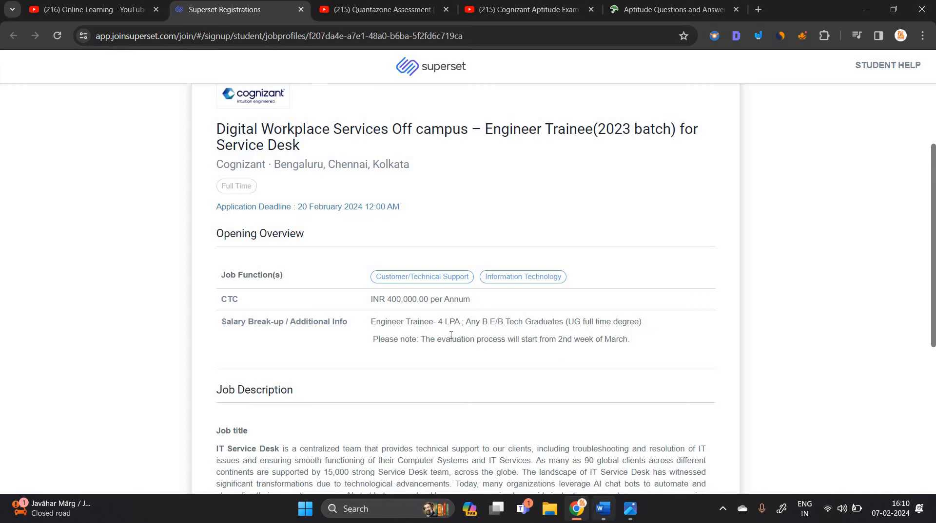
Write a circled 'March', tick the Aptitude, Technical and HR rounds, and note 'offer'
left_click(601, 509)
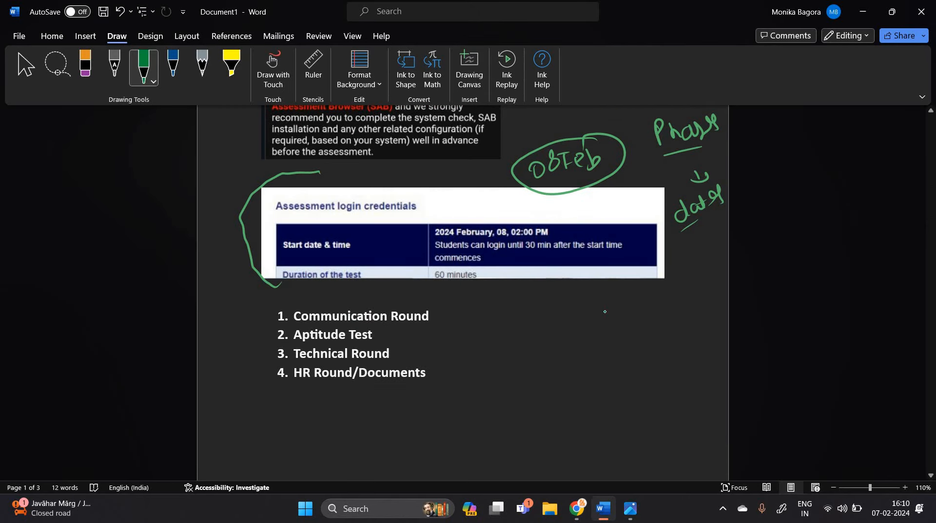
left_click_drag(597, 322, 660, 311)
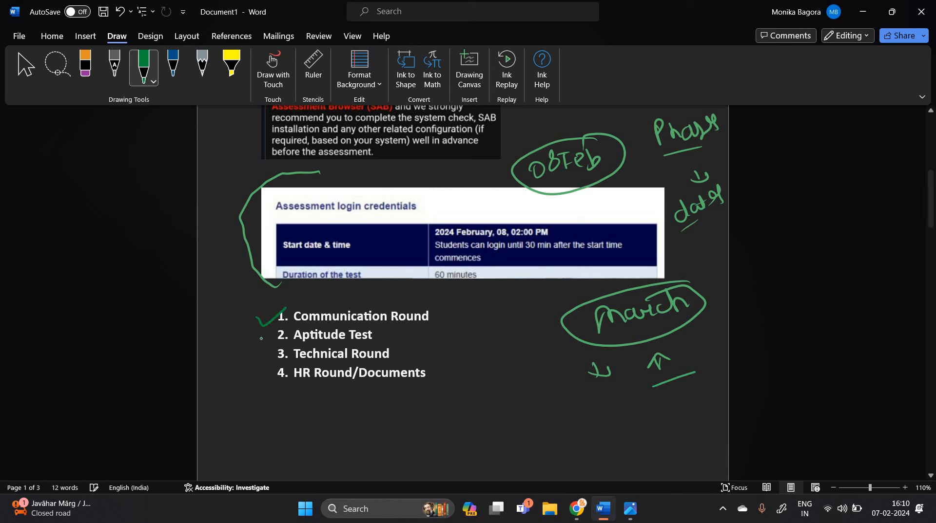
left_click_drag(262, 337, 293, 356)
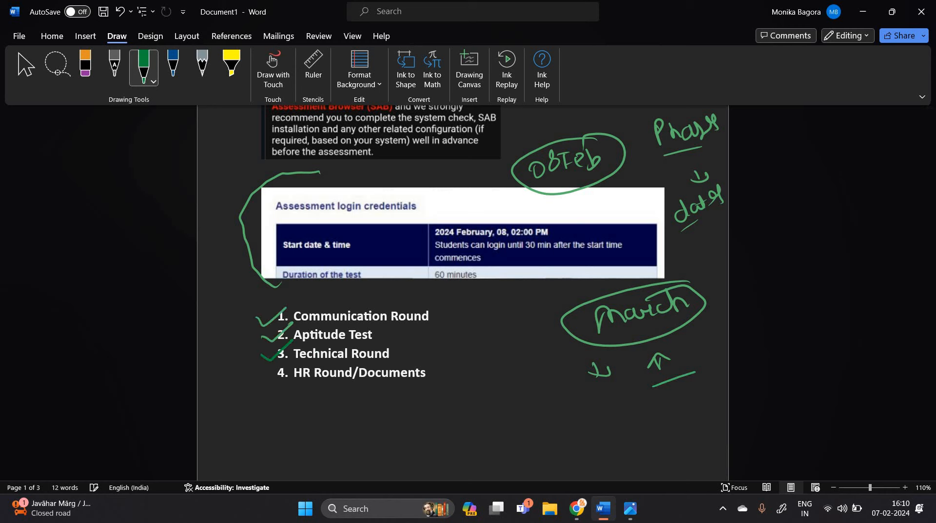
left_click_drag(305, 400, 412, 387)
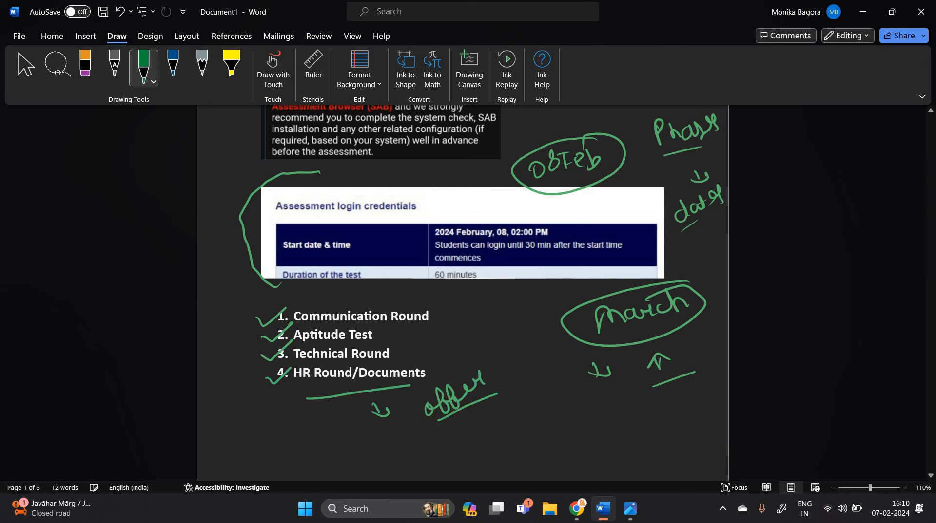
Add a circled note by Communication Round and an arrow with a phase label from Aptitude Test
left_click_drag(436, 319, 525, 305)
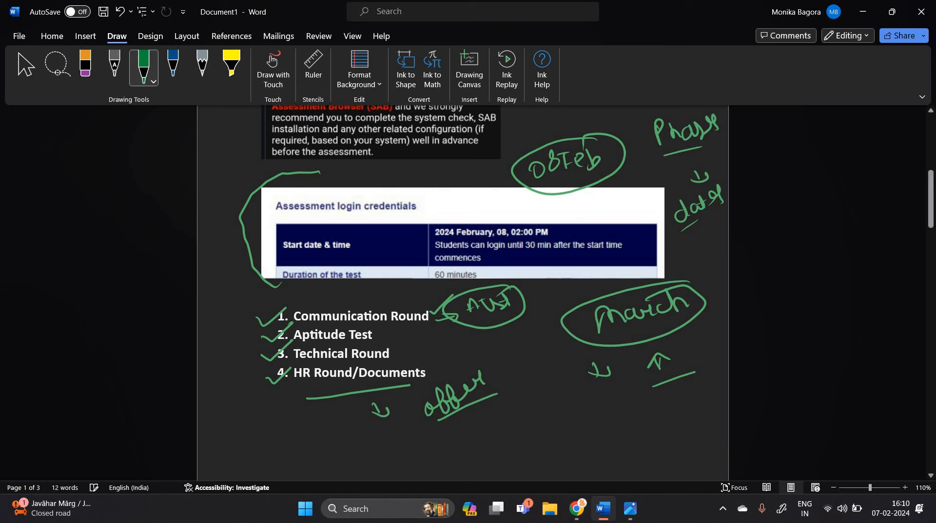
left_click_drag(373, 334, 388, 329)
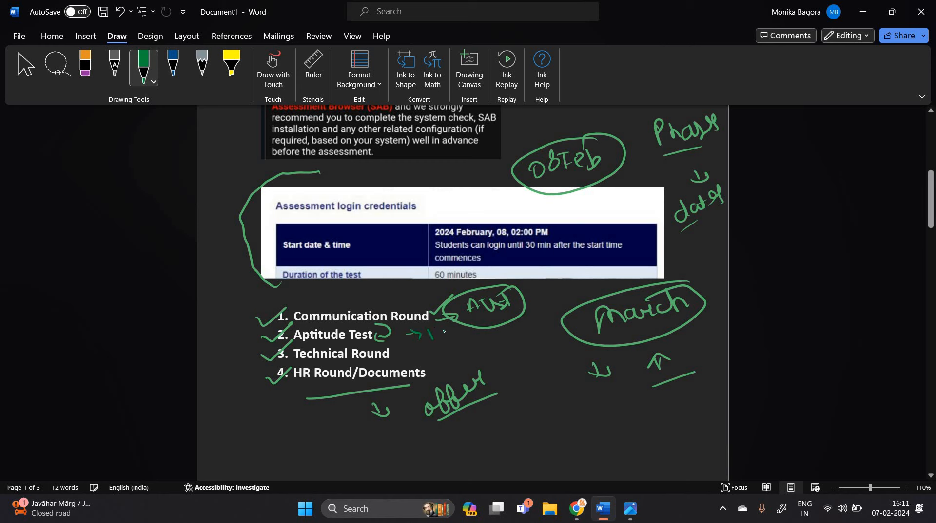
left_click_drag(425, 335, 463, 334)
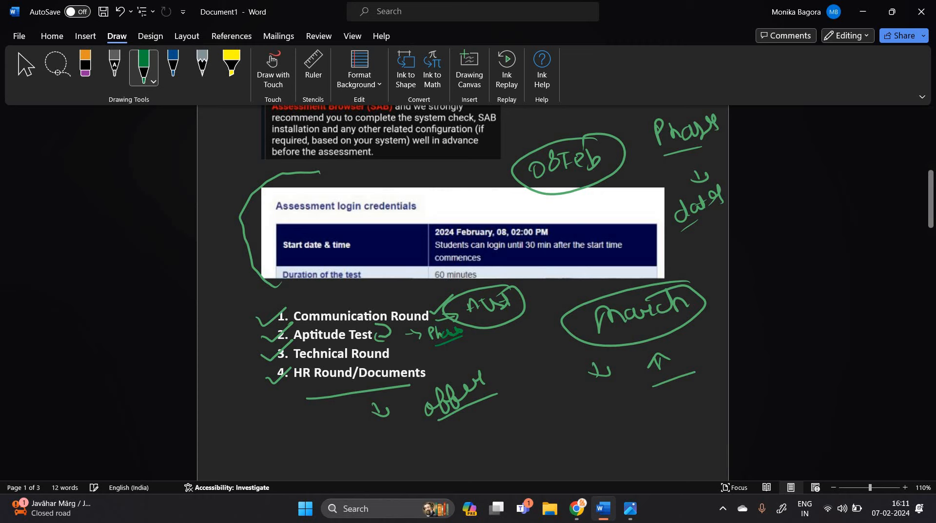
Write a circled '60 min' beside the interview-timeline comment, then return to Superset
scroll("down", 3)
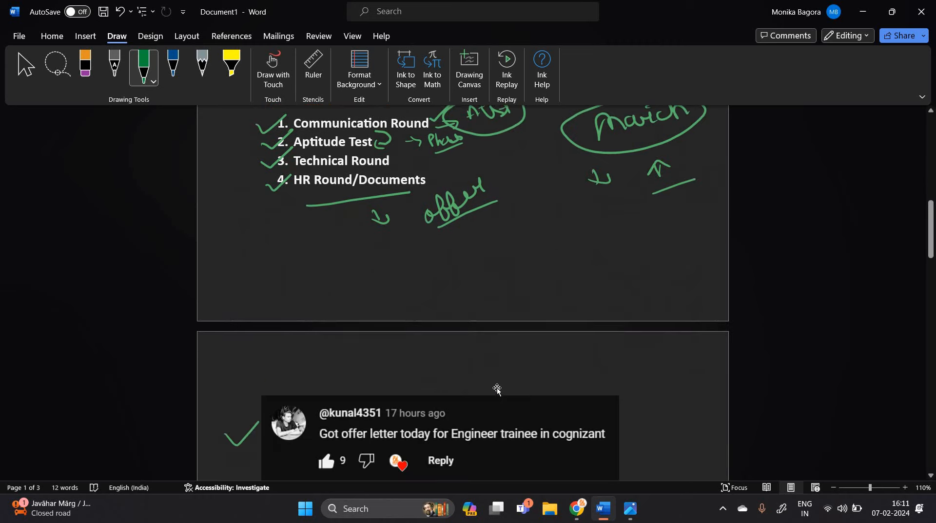
scroll("down", 3)
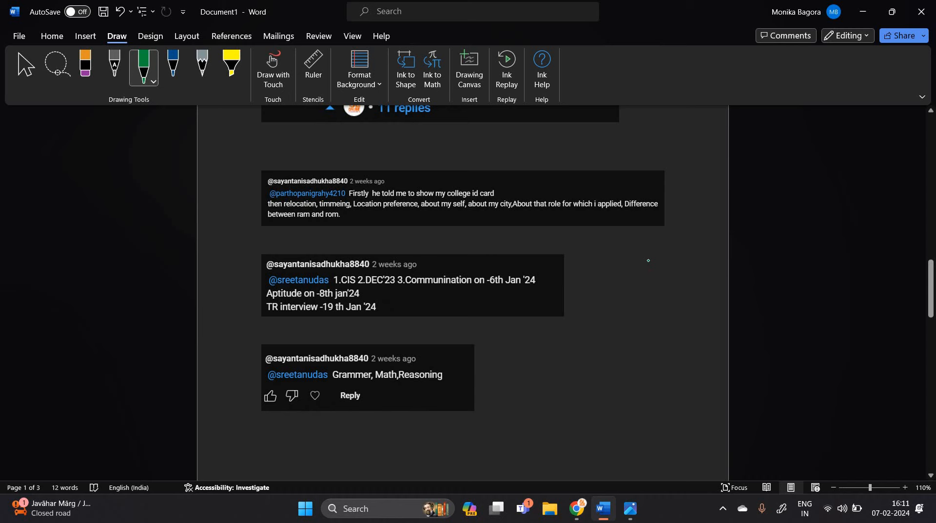
left_click_drag(630, 269, 663, 272)
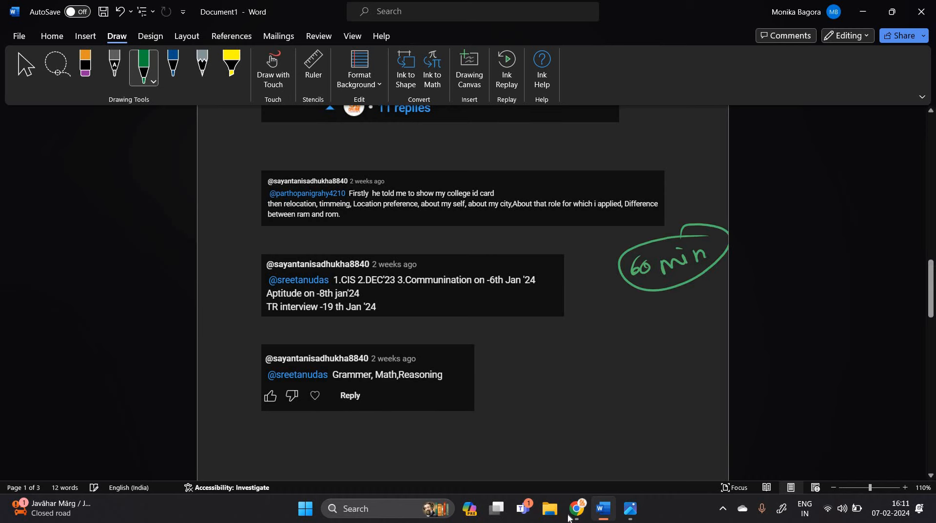
left_click(575, 509)
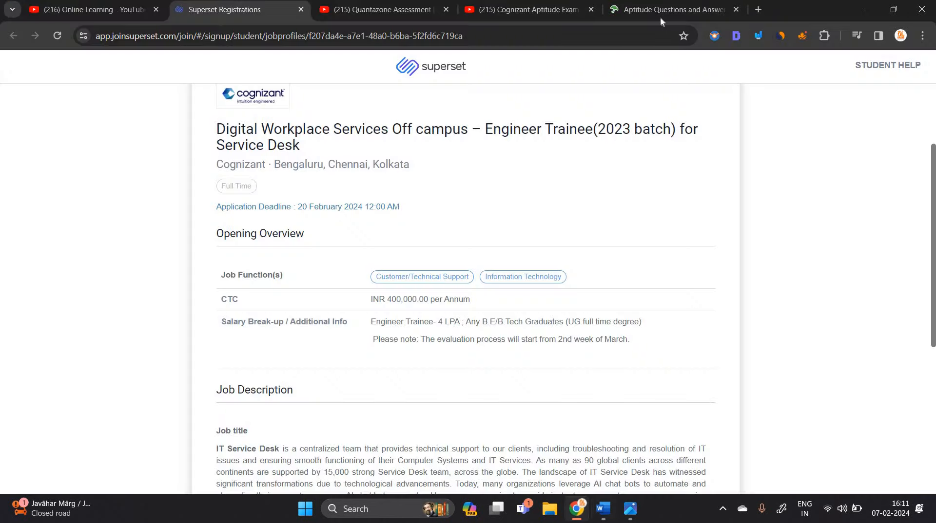
Underline the comment's dates and box a C→6 Jan, A→8 Jan, TR→19 Jan summary
left_click(601, 510)
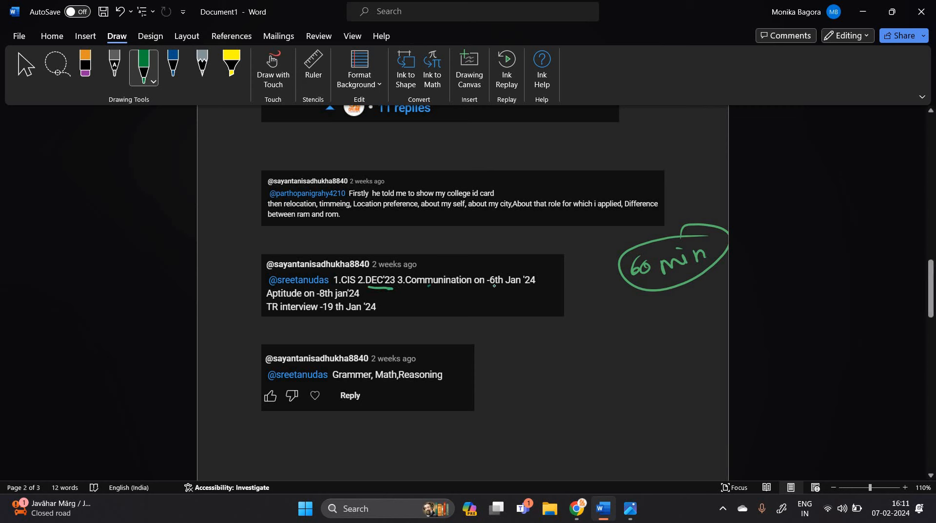
left_click_drag(406, 288, 543, 287)
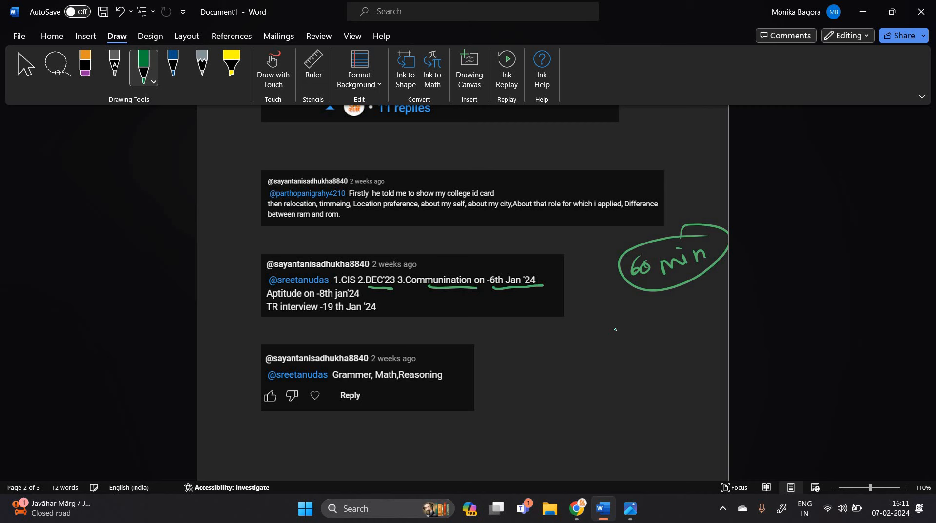
left_click_drag(588, 335, 657, 331)
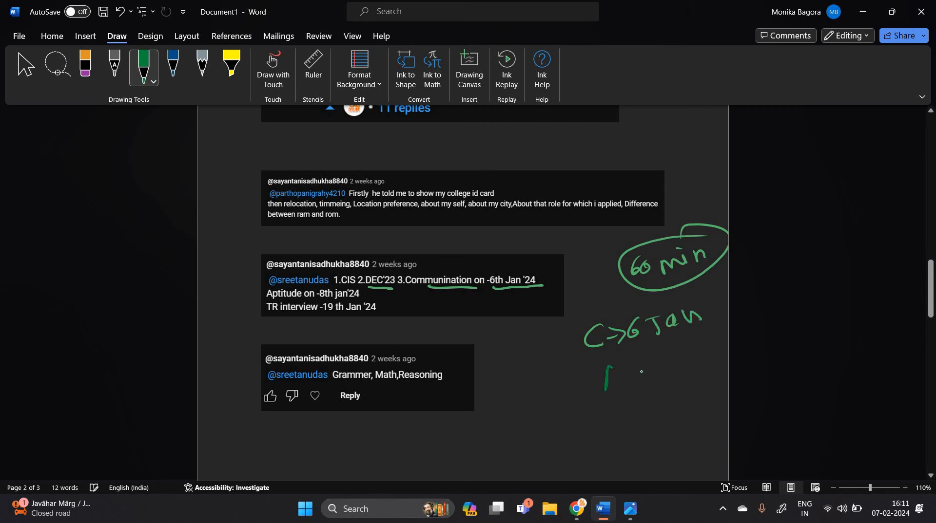
left_click_drag(603, 367, 686, 367)
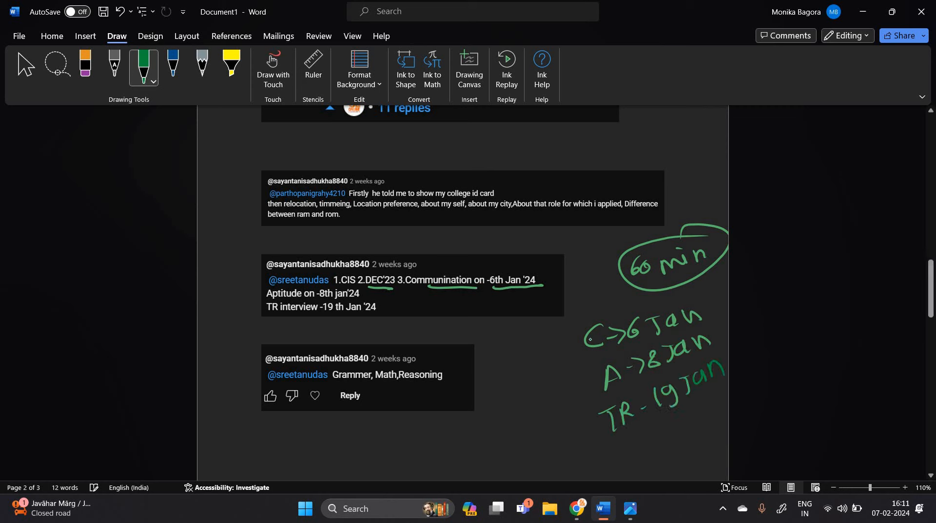
left_click_drag(621, 452, 730, 406)
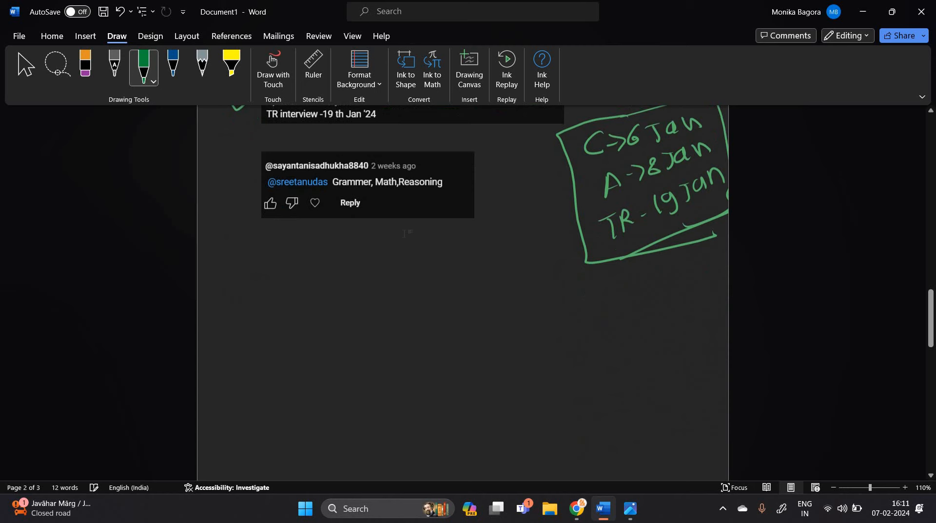
Circle the Grammer, Math, Reasoning aptitude topics in green ink
left_click_drag(335, 193, 428, 191)
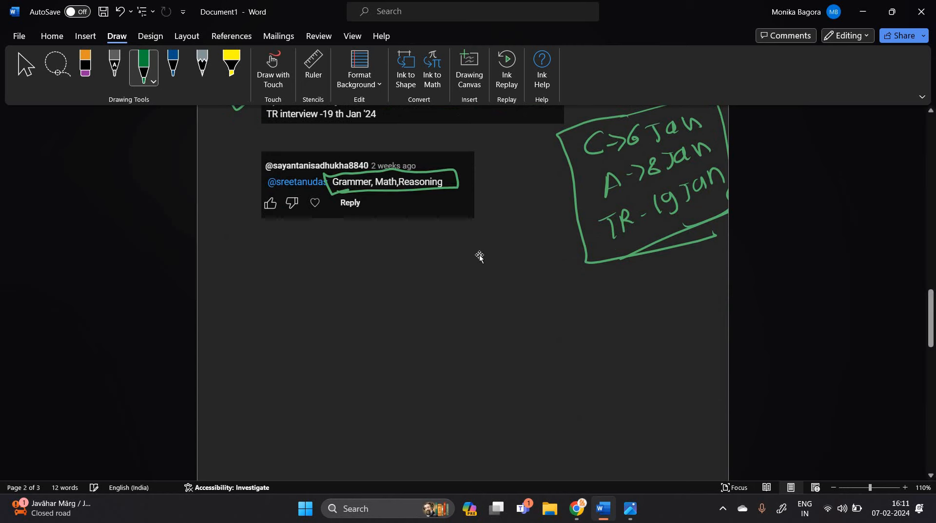
Tick the interview-questions comment, underline relocation and the other questions, and label it 'TR'
scroll("down", 3)
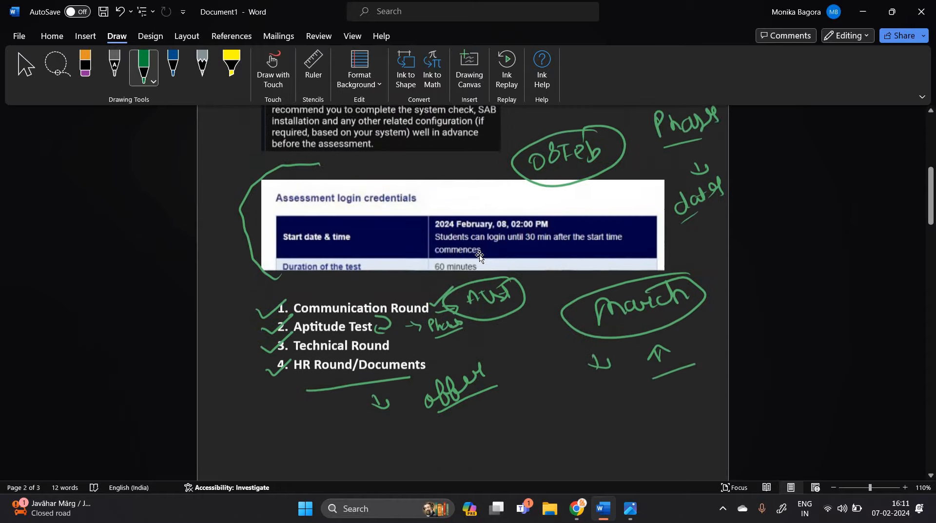
scroll("down", 3)
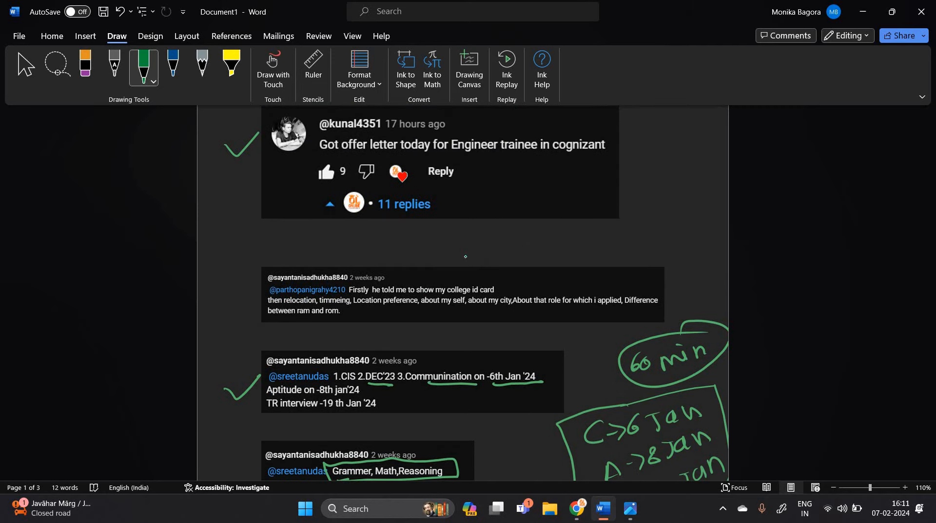
left_click_drag(439, 274, 471, 258)
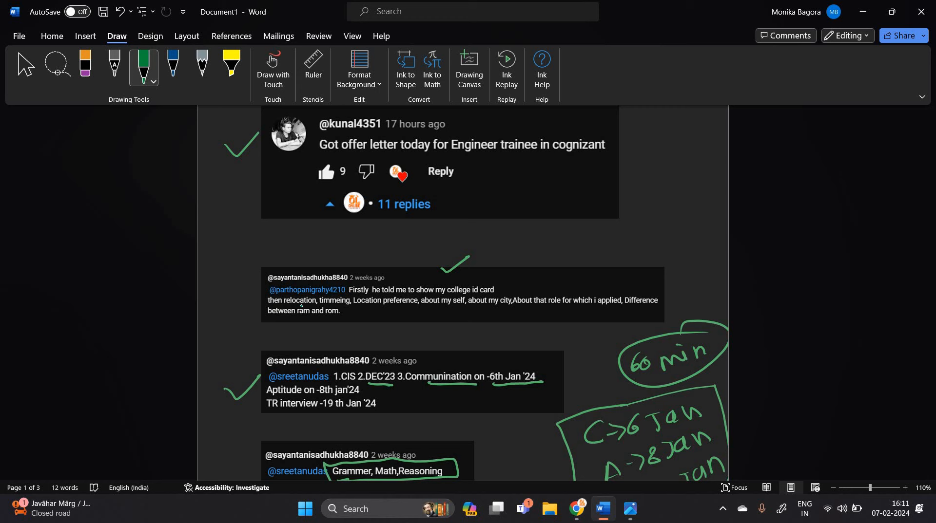
left_click_drag(274, 308, 397, 312)
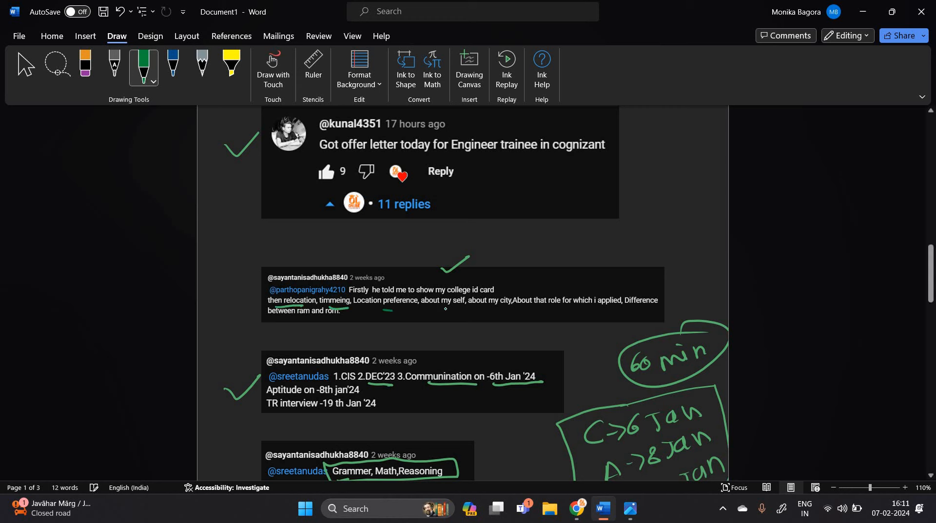
left_click_drag(382, 309, 471, 309)
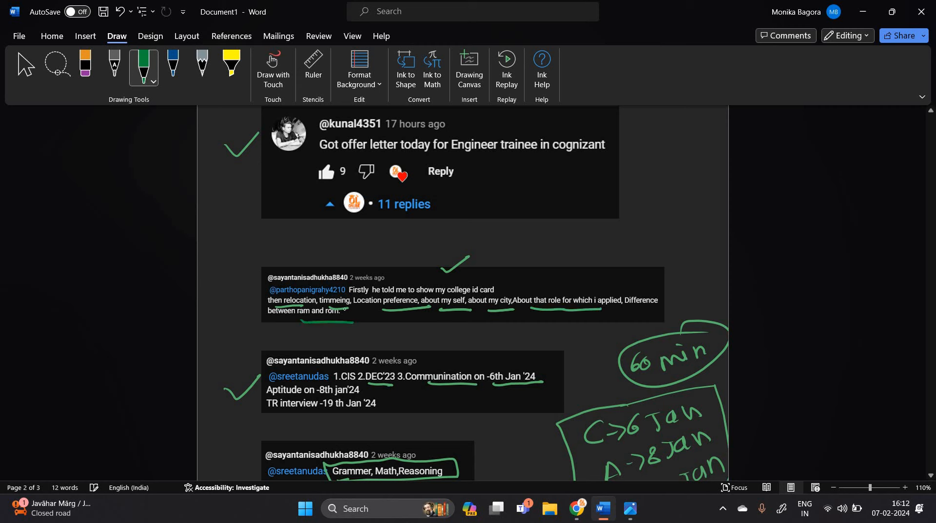
left_click_drag(558, 263, 585, 262)
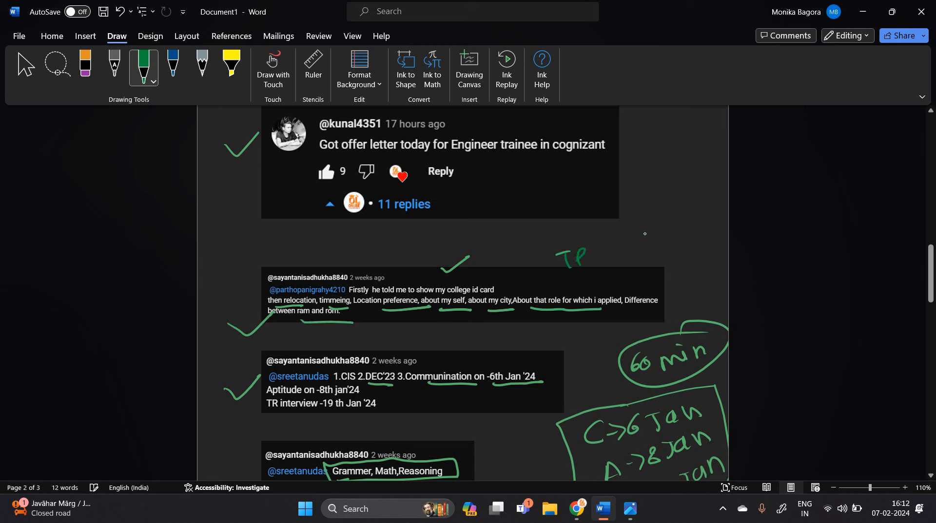